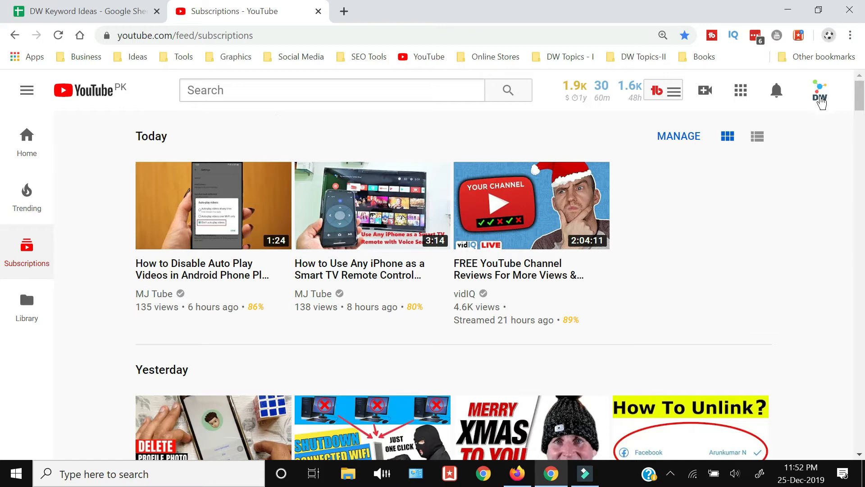
Open the Library and expand all 34 playlists, scrolling down to MS Office.
left_click(820, 90)
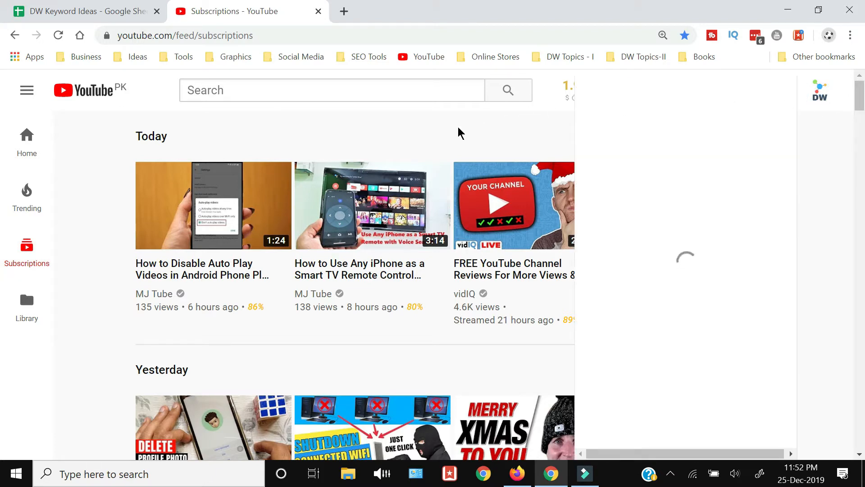
left_click(822, 90)
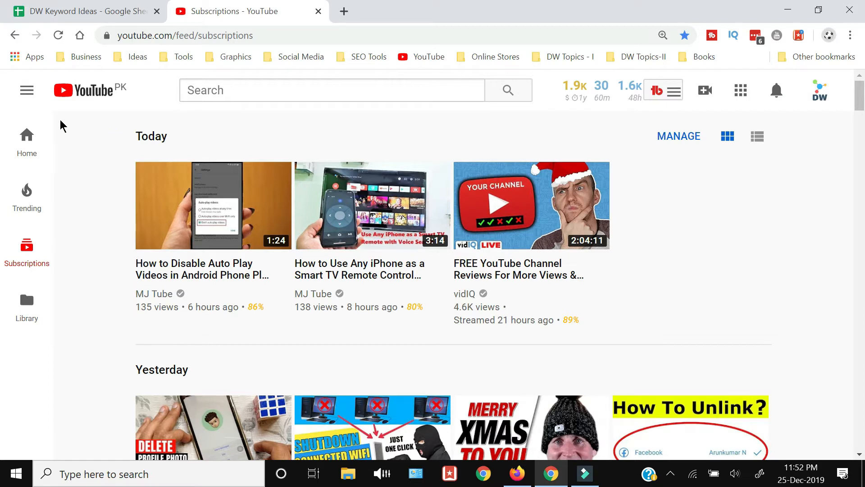
mouse_move(27, 308)
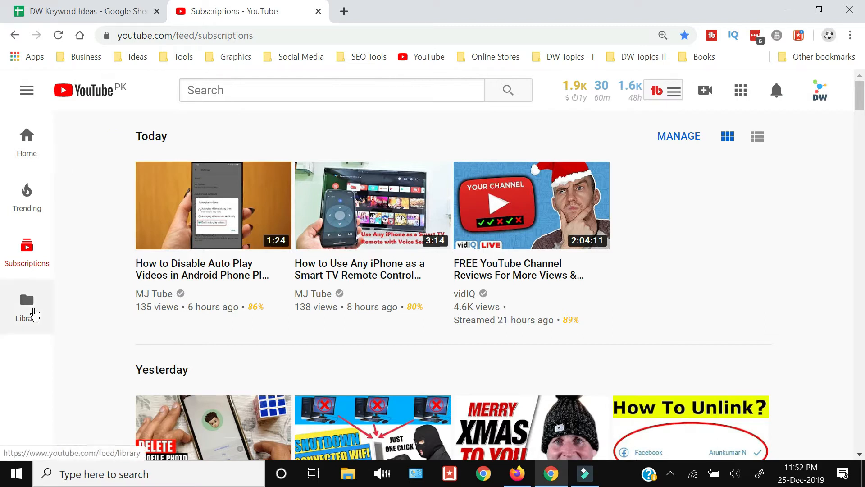
mouse_move(27, 307)
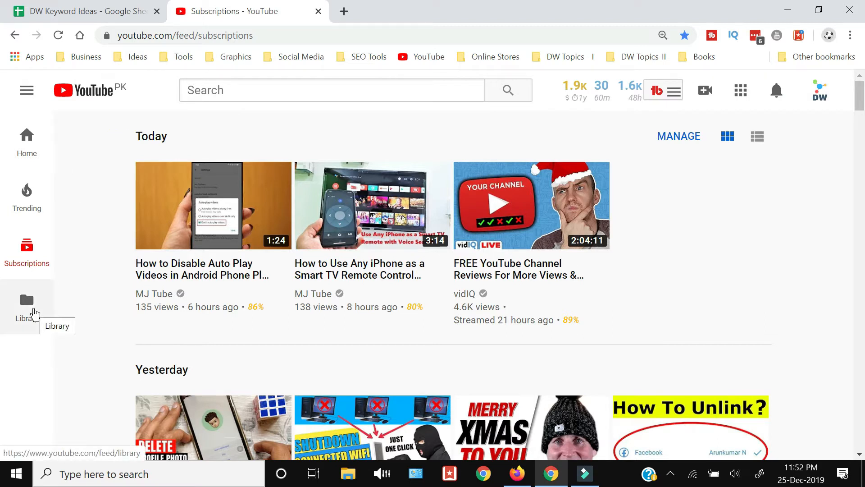
left_click(26, 307)
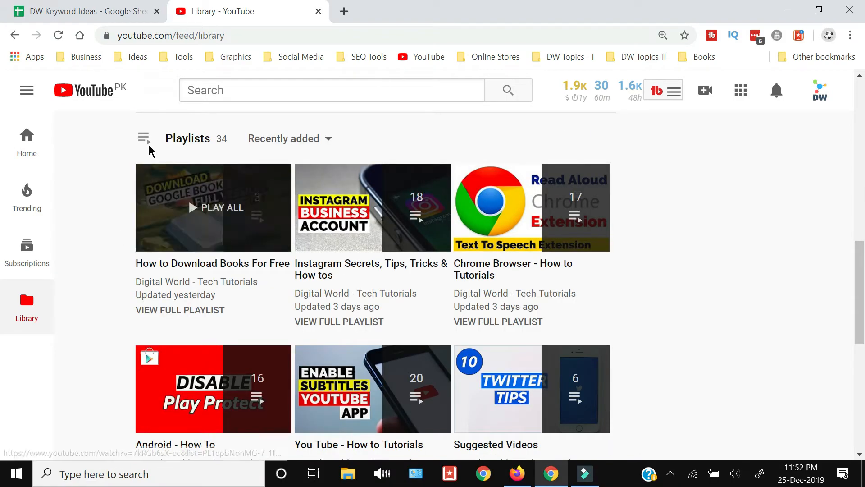
scroll("down", 3)
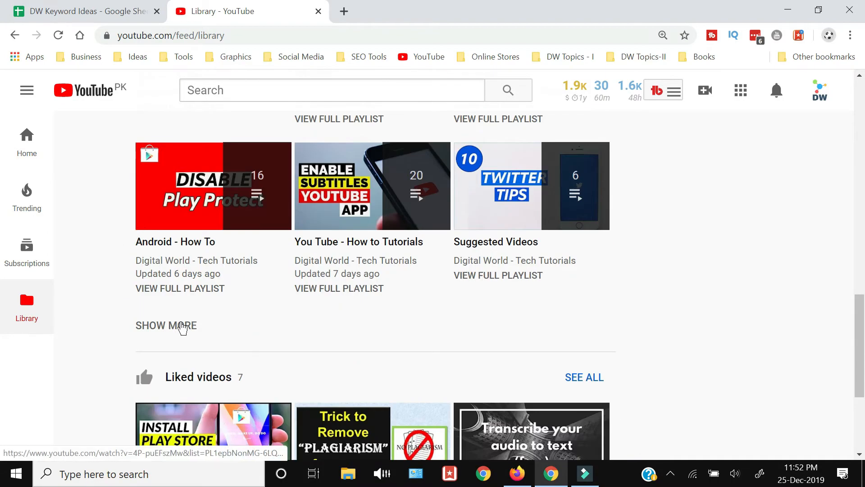
left_click(165, 325)
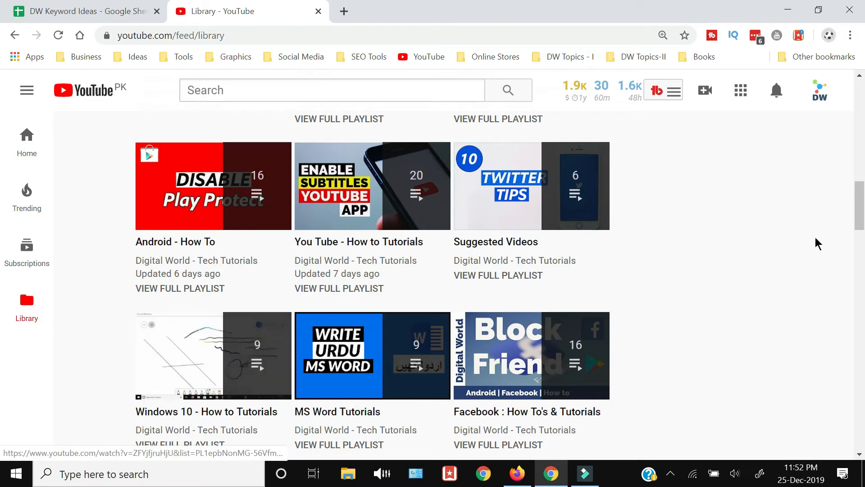
scroll("down", 3)
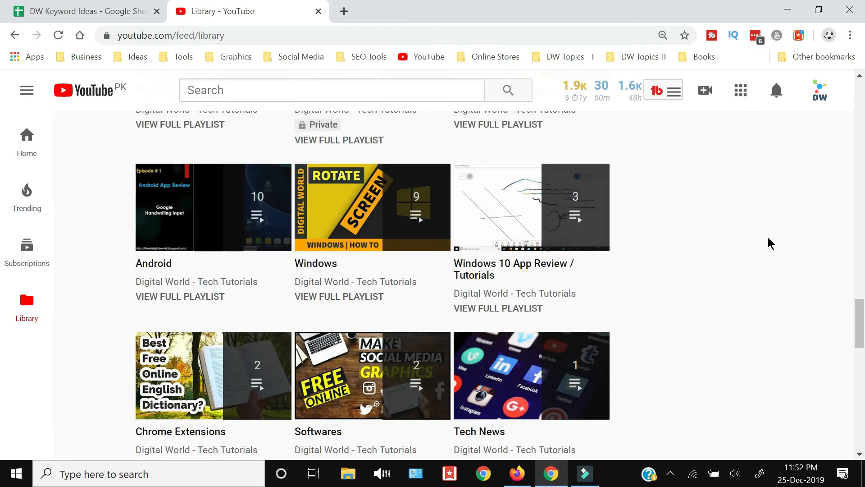
scroll("down", 3)
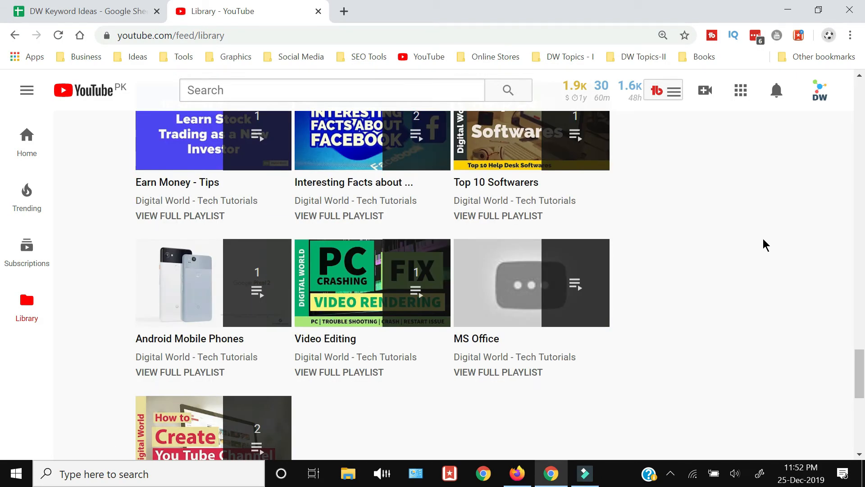
mouse_move(498, 373)
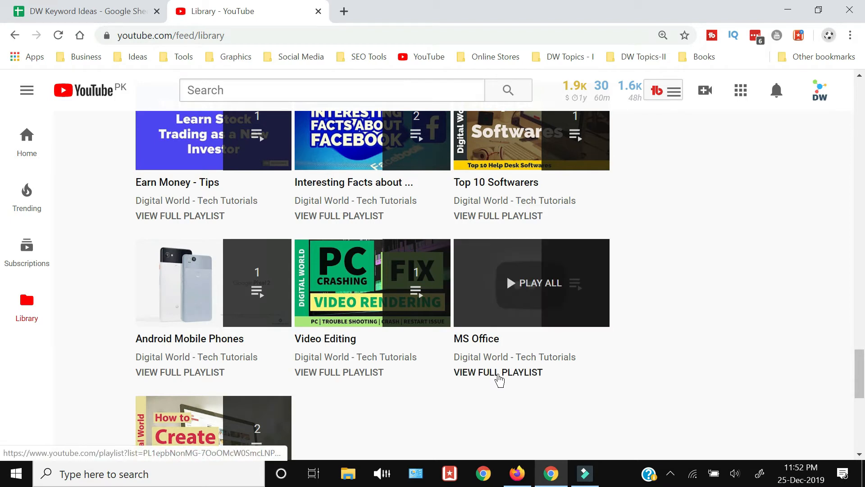
Open the empty MS Office playlist page and bring up its options menu.
left_click(497, 371)
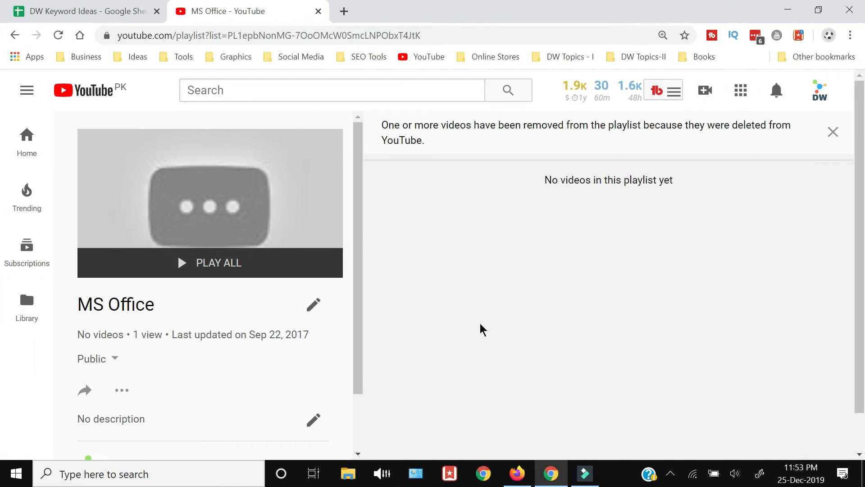
mouse_move(121, 390)
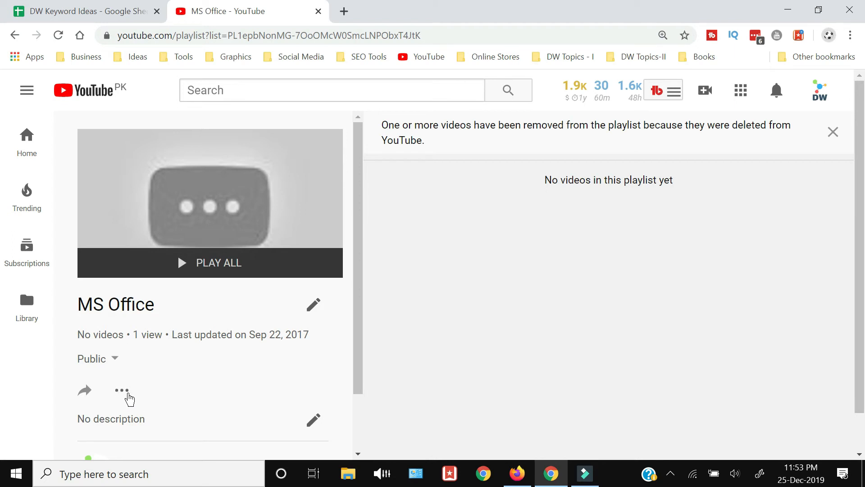
mouse_move(123, 395)
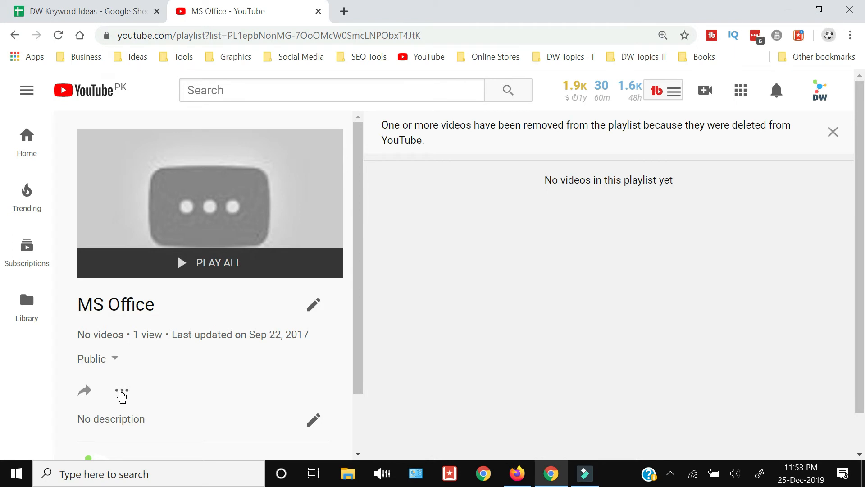
mouse_move(122, 328)
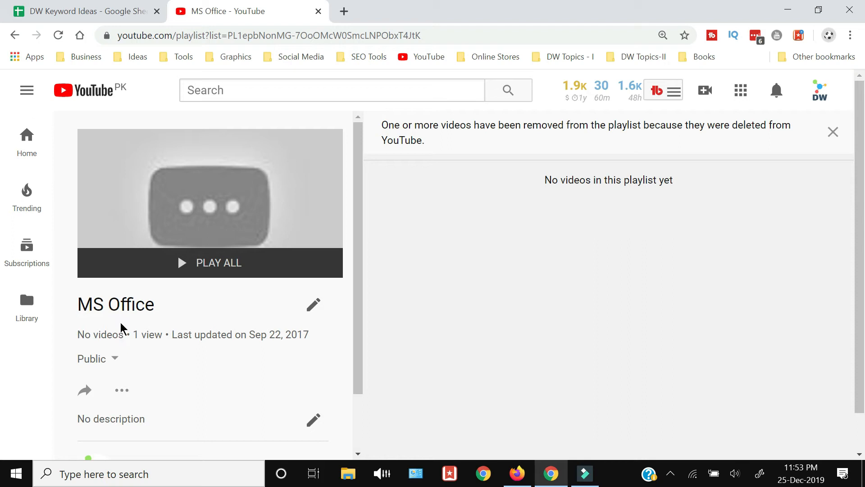
mouse_move(141, 297)
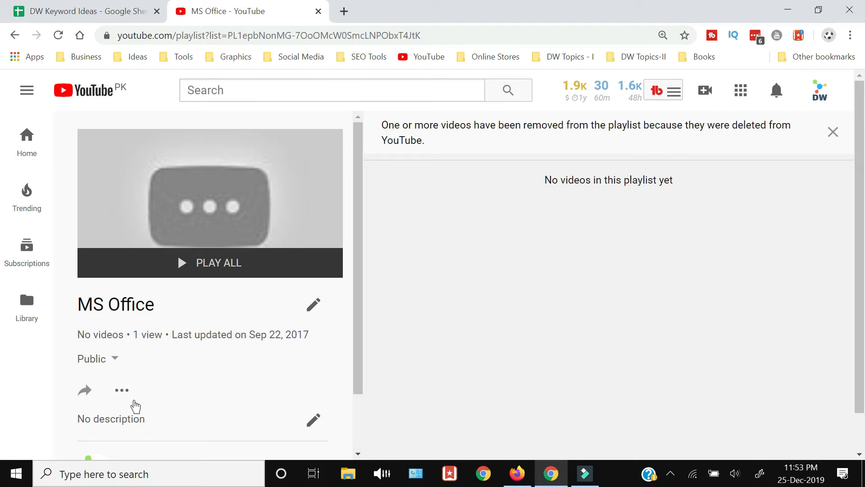
left_click(120, 390)
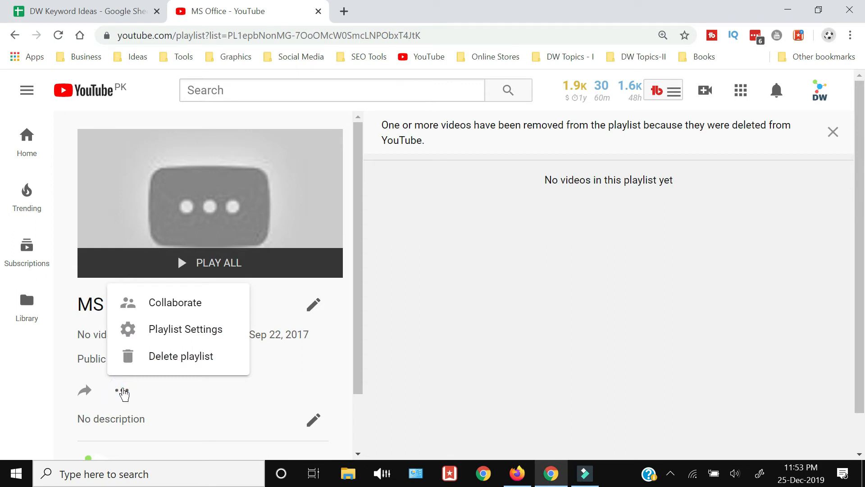
mouse_move(153, 356)
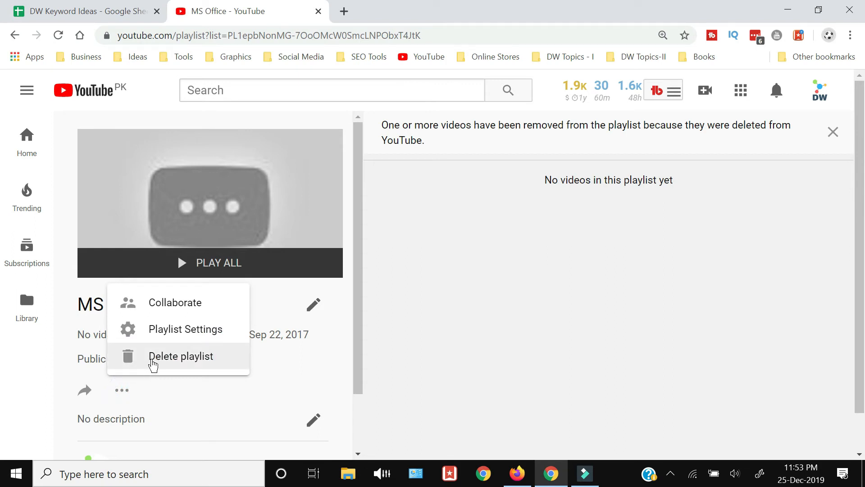
Delete the MS Office playlist and confirm the Library now shows 33 playlists.
left_click(180, 356)
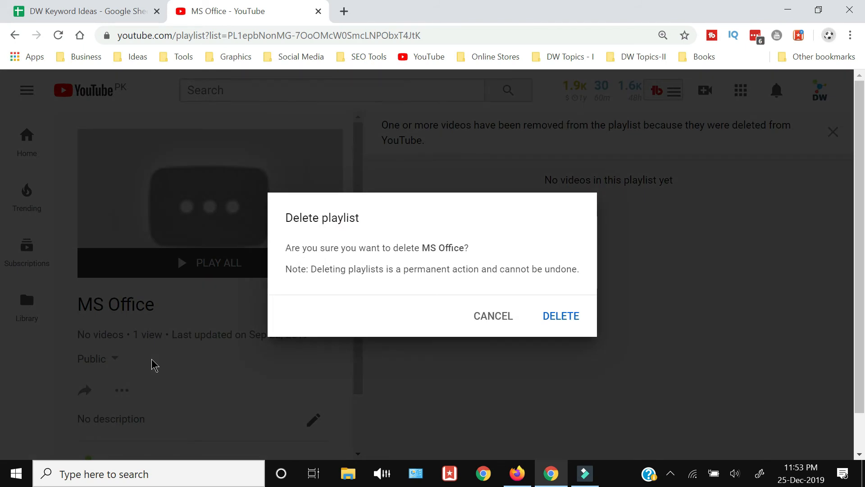
mouse_move(255, 320)
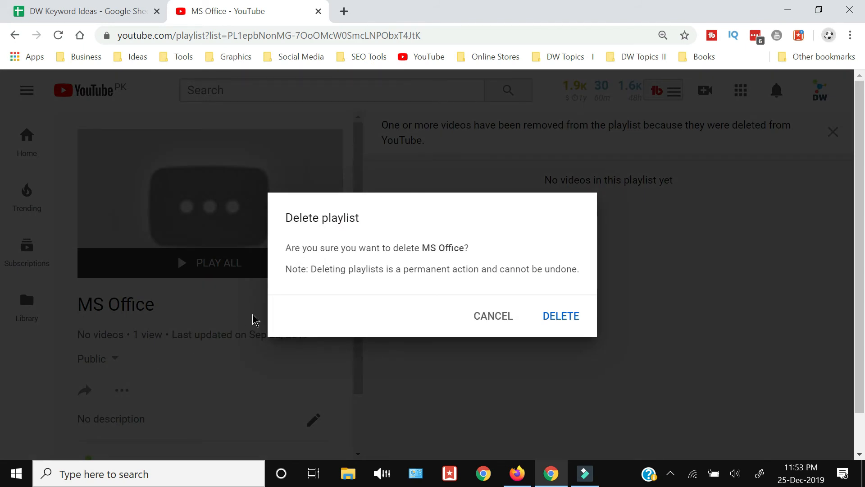
mouse_move(474, 258)
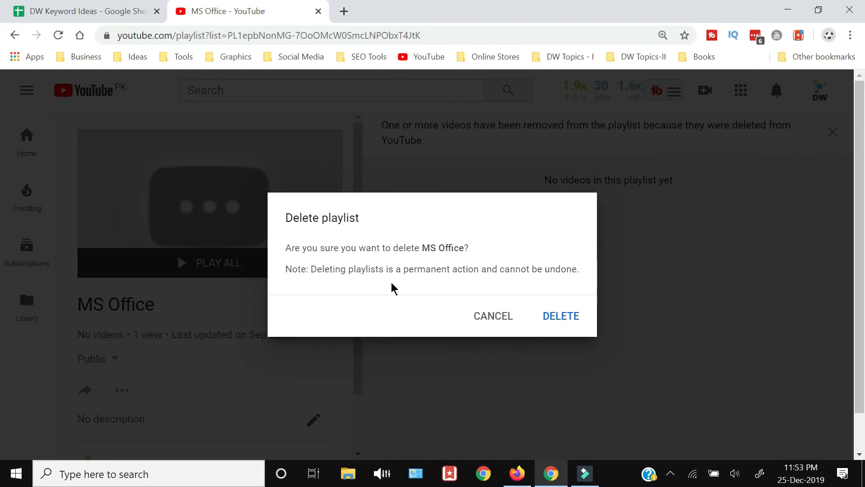
mouse_move(506, 285)
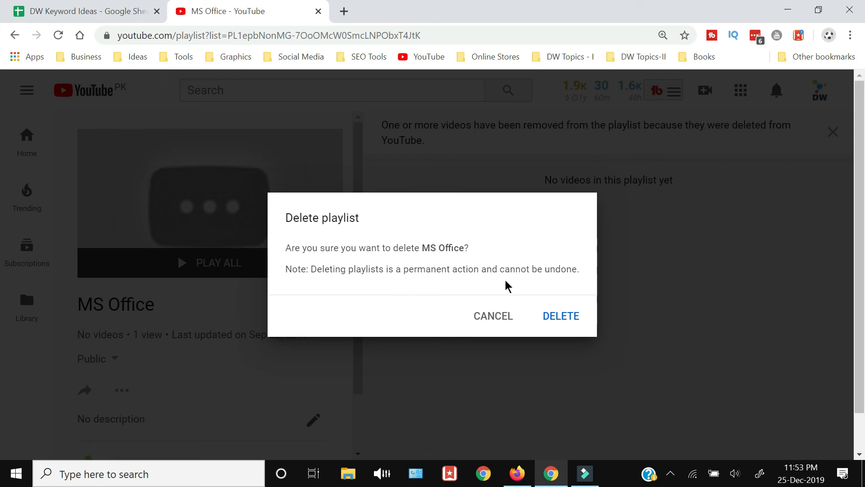
mouse_move(451, 304)
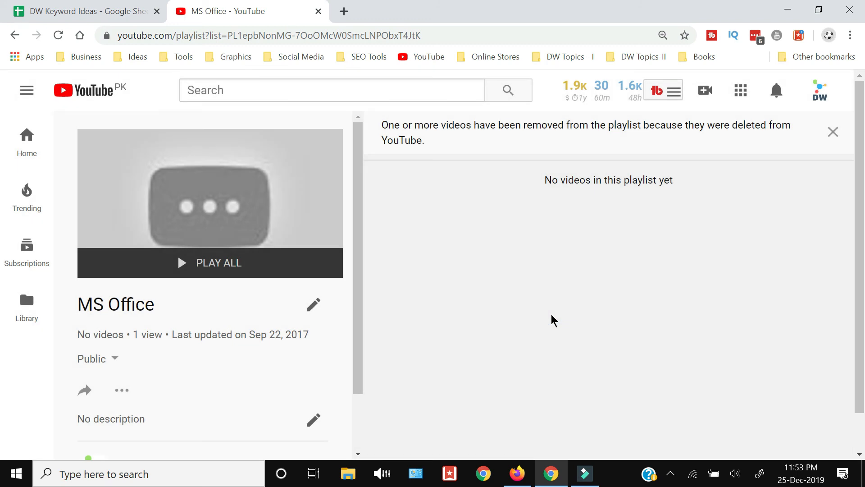
left_click(27, 305)
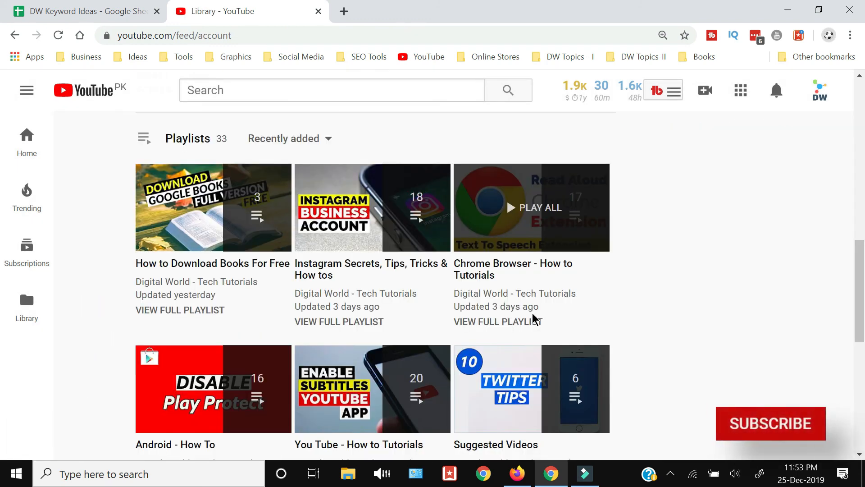